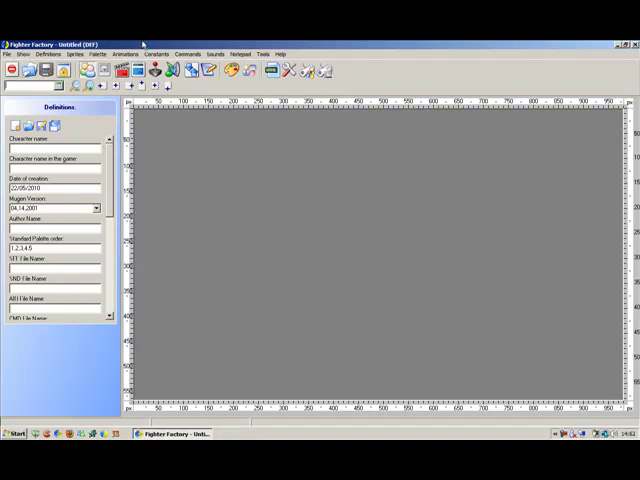
{"action": "mouse_move", "coordinate": [232, 70]}
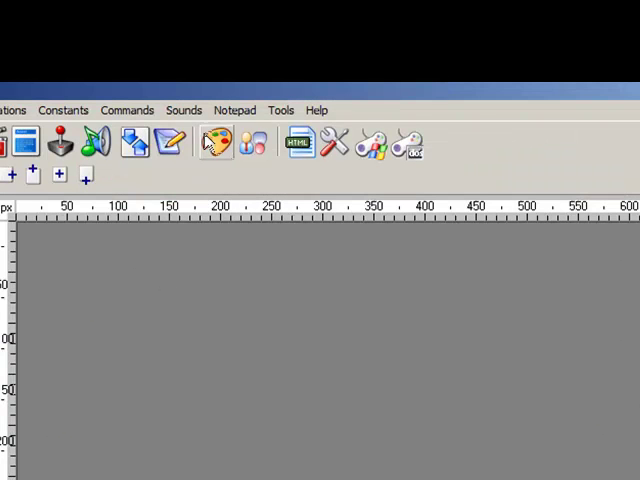
{"action": "mouse_move", "coordinate": [214, 142]}
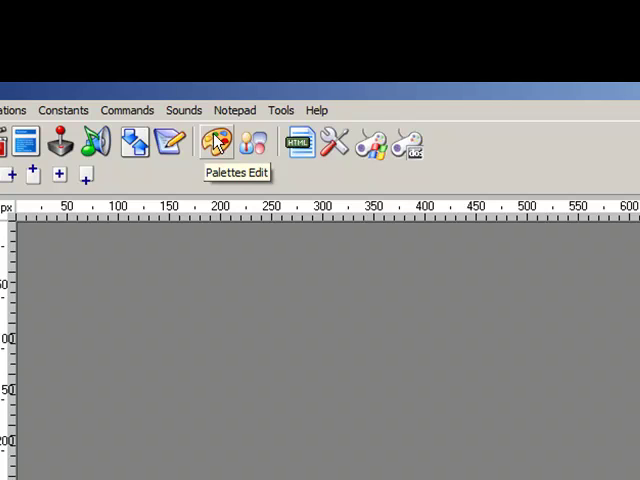
In the palette editor, browse for a sprite image with the file type switched from PCX to Windows Bitmap
{"action": "left_click", "coordinate": [214, 142]}
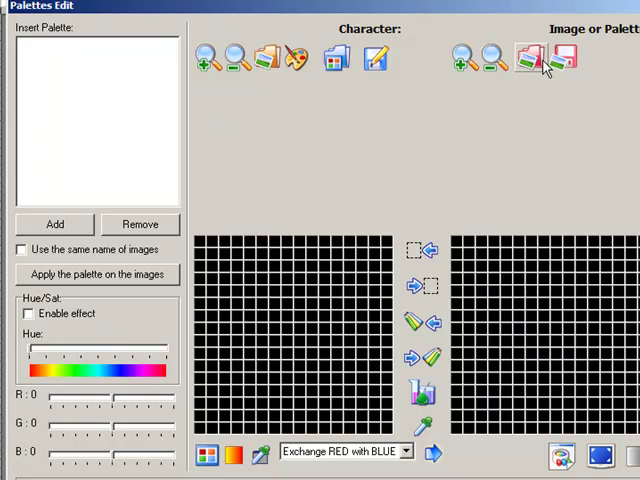
{"action": "left_click", "coordinate": [528, 58]}
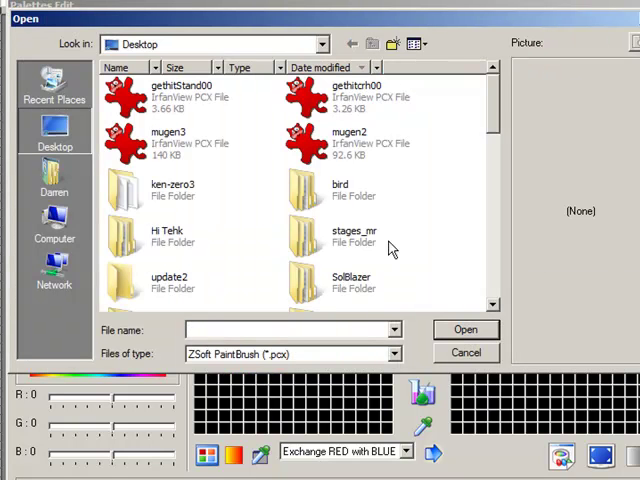
{"action": "left_click", "coordinate": [394, 354]}
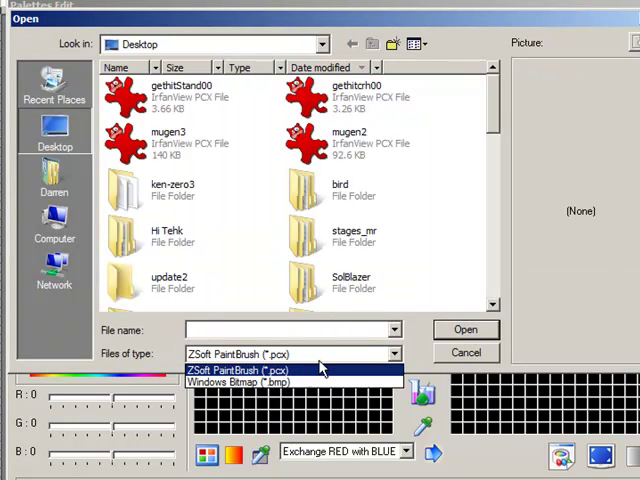
{"action": "left_click", "coordinate": [236, 384]}
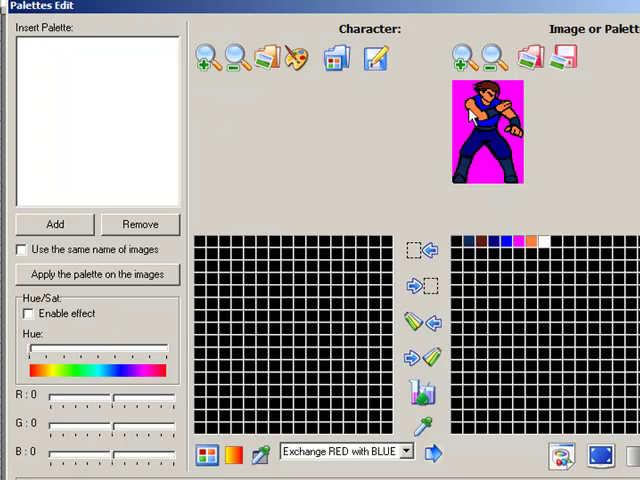
{"action": "mouse_move", "coordinate": [288, 358]}
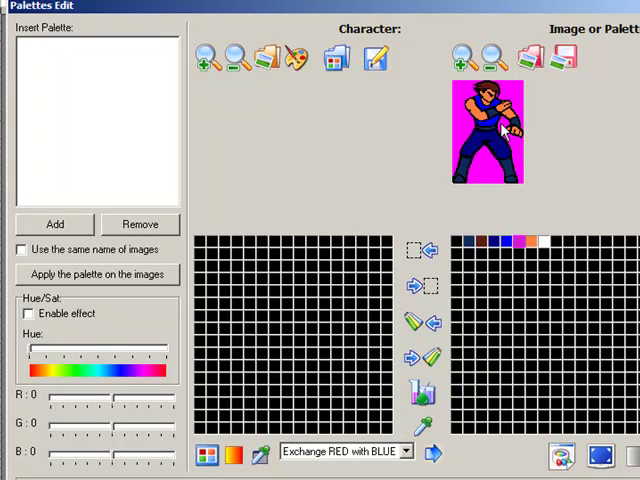
{"action": "mouse_move", "coordinate": [452, 250]}
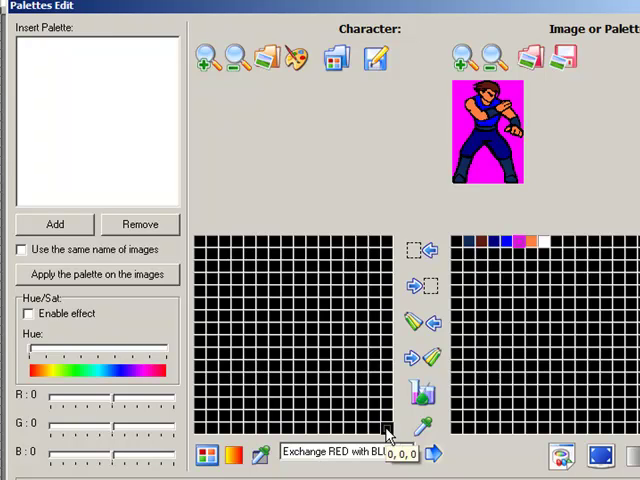
{"action": "mouse_move", "coordinate": [424, 324]}
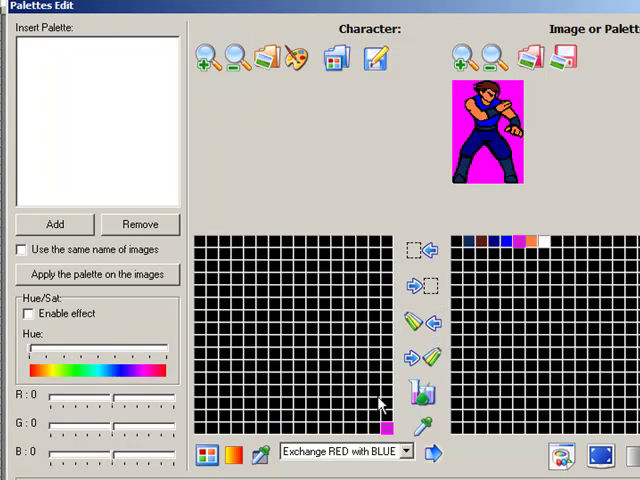
{"action": "mouse_move", "coordinate": [304, 228]}
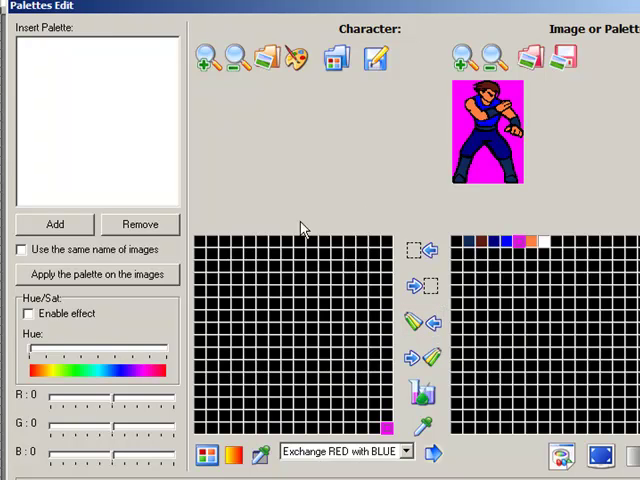
{"action": "mouse_move", "coordinate": [224, 318]}
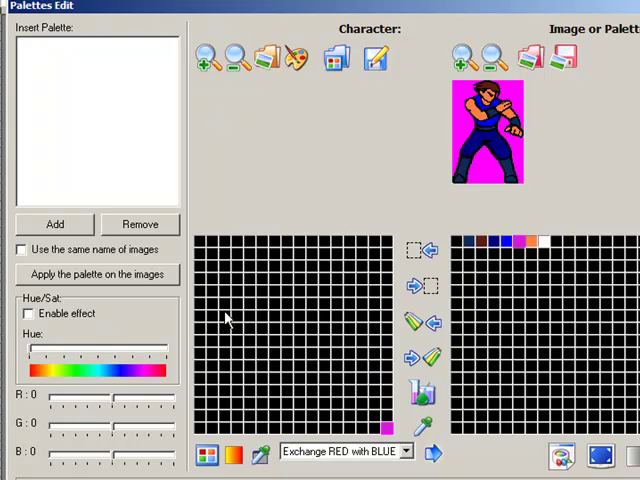
{"action": "mouse_move", "coordinate": [252, 318]}
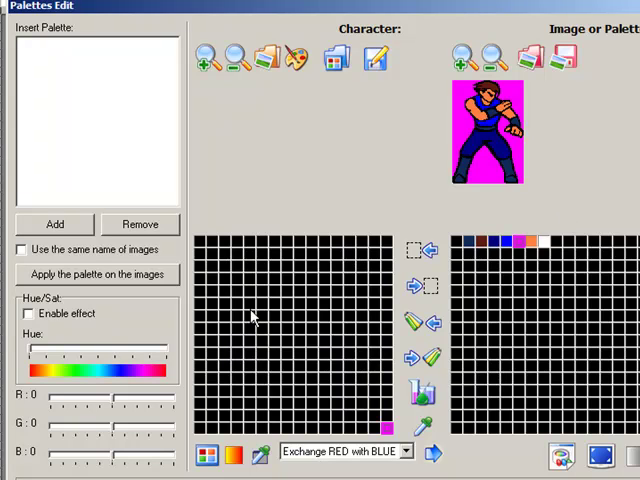
{"action": "mouse_move", "coordinate": [466, 250]}
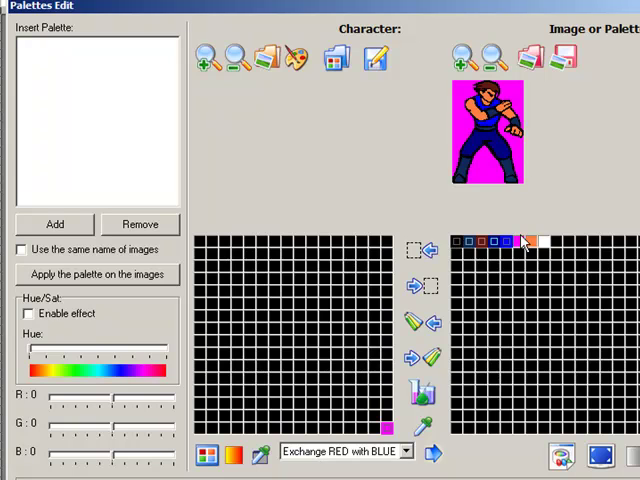
{"action": "mouse_move", "coordinate": [418, 250]}
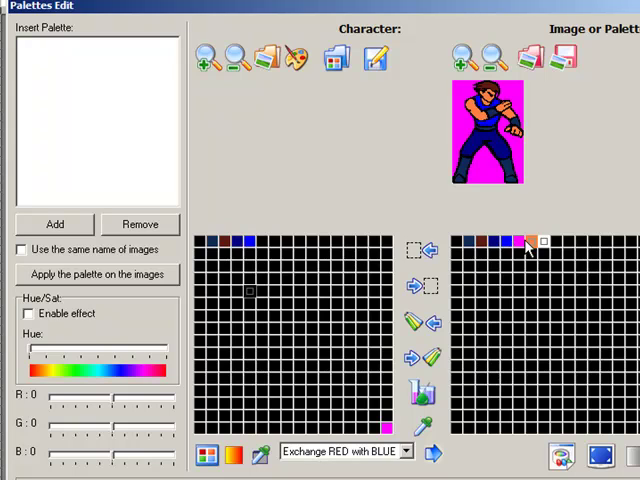
{"action": "mouse_move", "coordinate": [264, 252]}
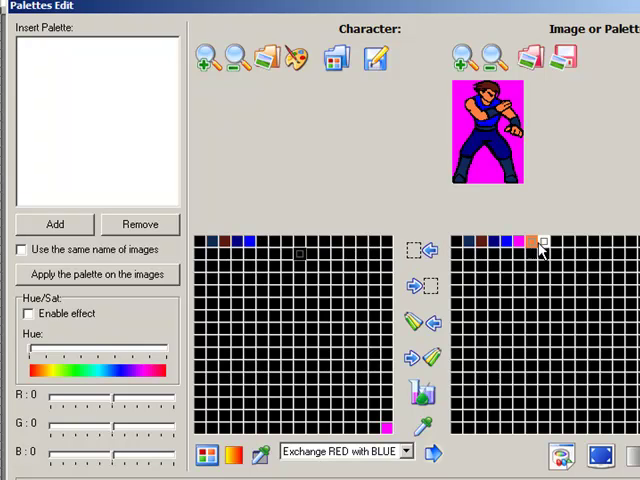
{"action": "mouse_move", "coordinate": [508, 312]}
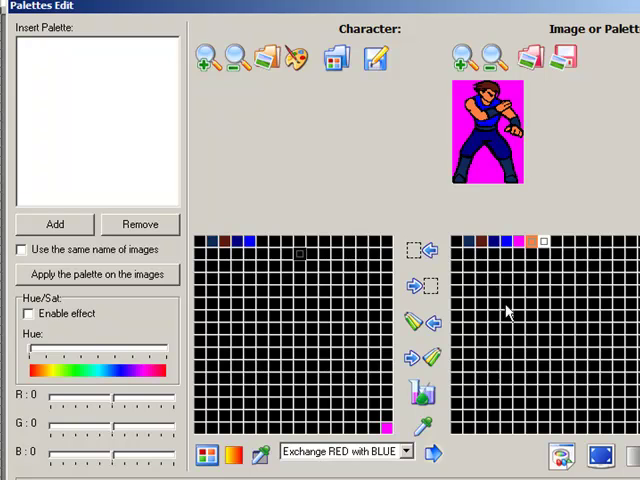
{"action": "mouse_move", "coordinate": [424, 250]}
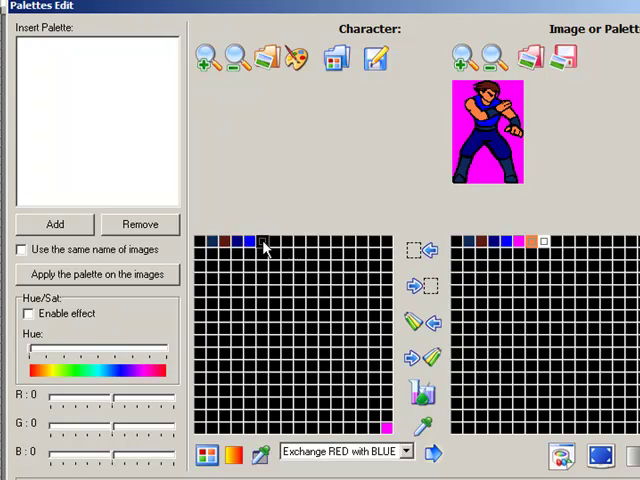
Begin saving the character palette, now holding the sprite's colours, to a file
{"action": "left_click", "coordinate": [264, 244]}
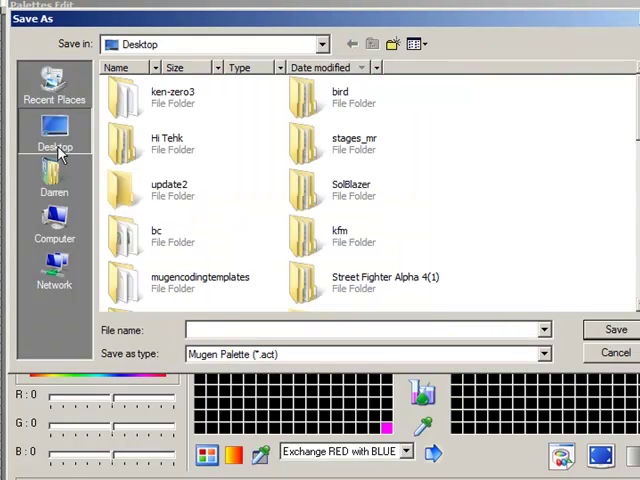
Name the palette file 'n' and save it to the Desktop as a Mugen .act palette
{"action": "type", "text": "n"}
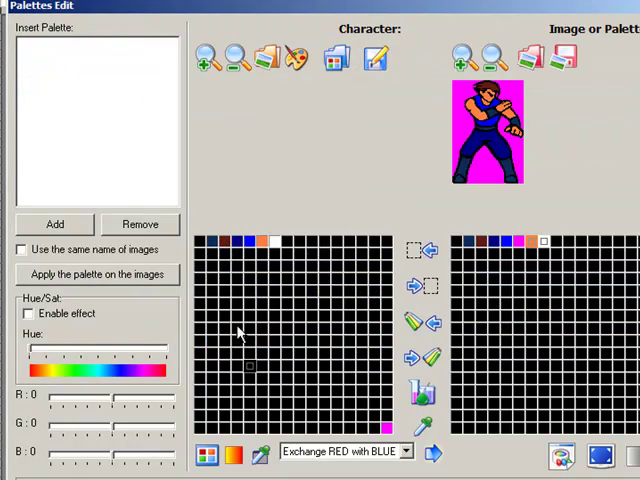
{"action": "mouse_move", "coordinate": [250, 328]}
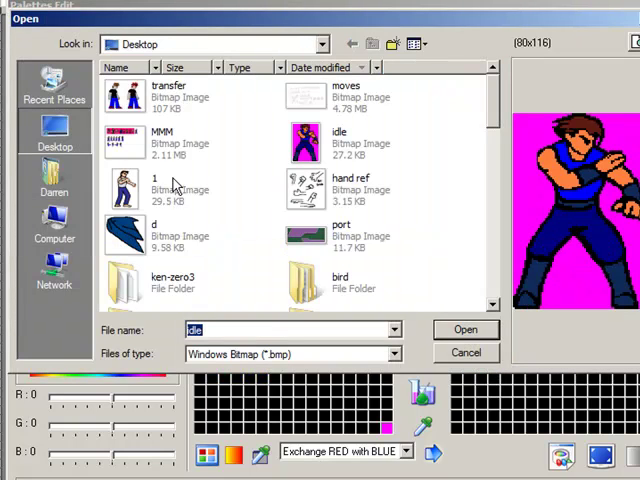
Add idle.bmp, apply the new palette to it and save the recoloured image as ZSoft PaintBrush PCX
{"action": "left_click", "coordinate": [464, 330]}
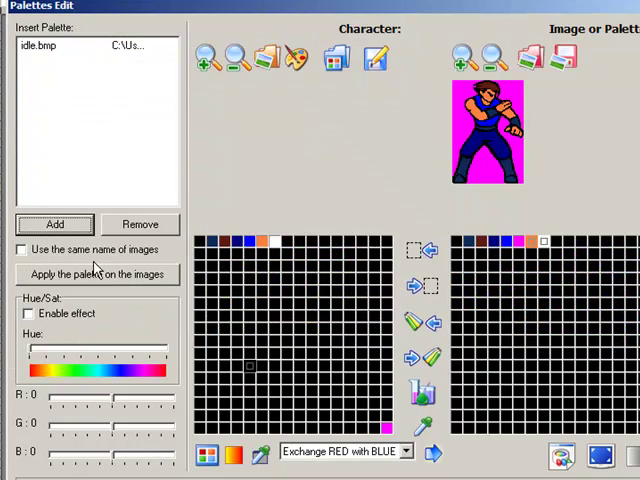
{"action": "left_click", "coordinate": [20, 250]}
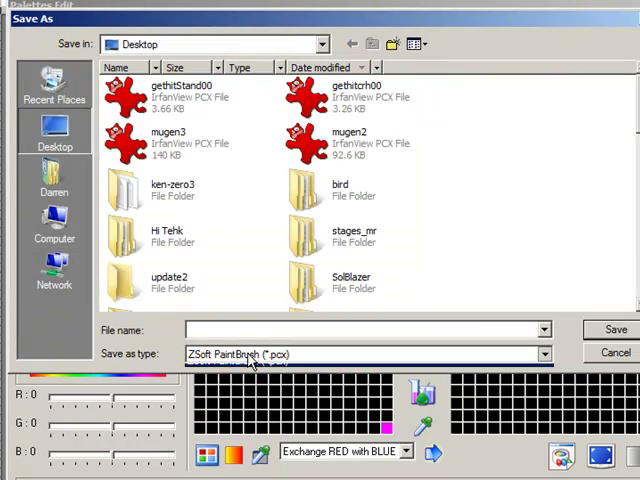
{"action": "left_click", "coordinate": [360, 330]}
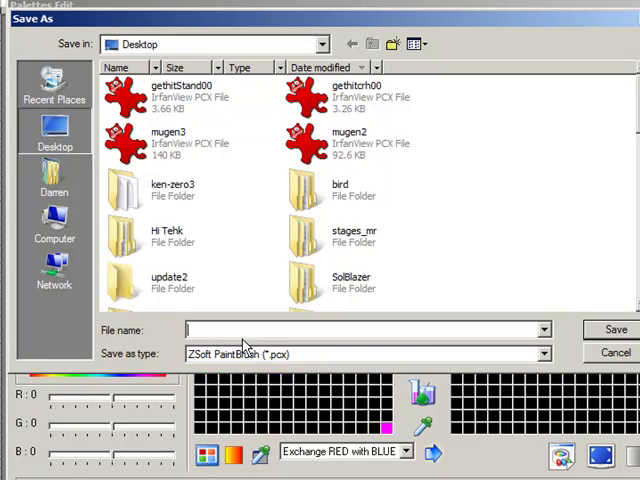
{"action": "left_click", "coordinate": [616, 352]}
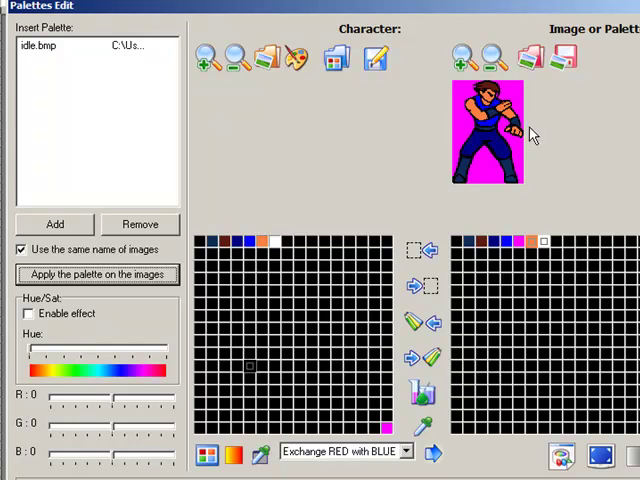